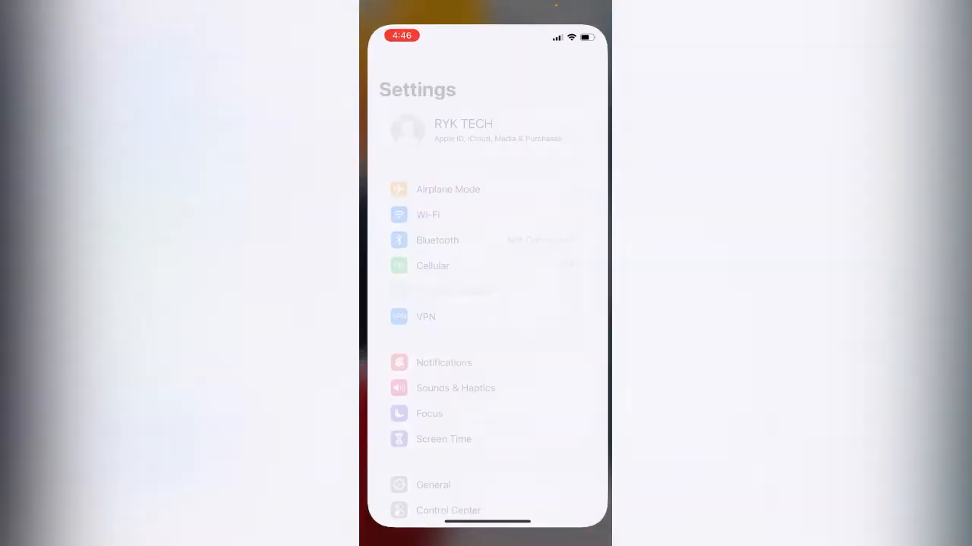
View the About page under General, confirming software version 15.4.1.
click(433, 486)
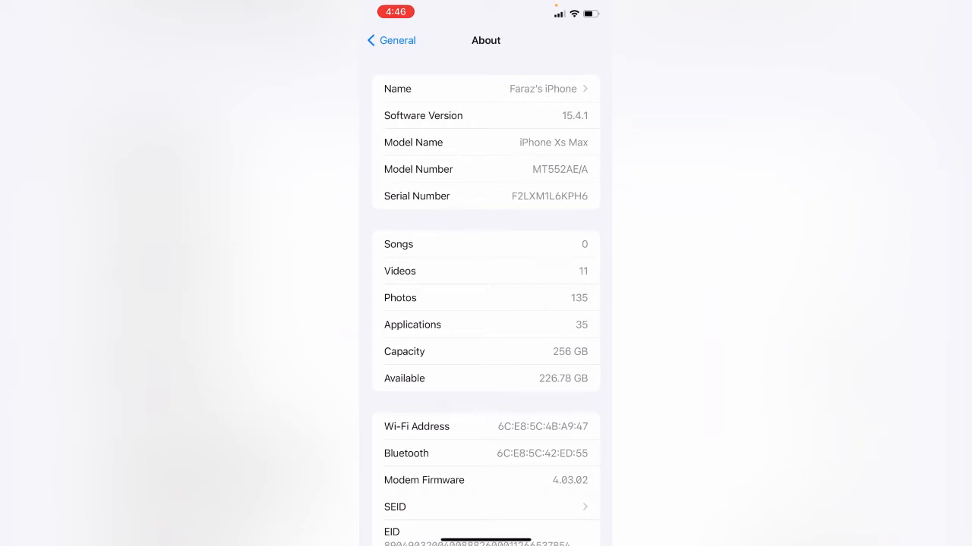
click(391, 40)
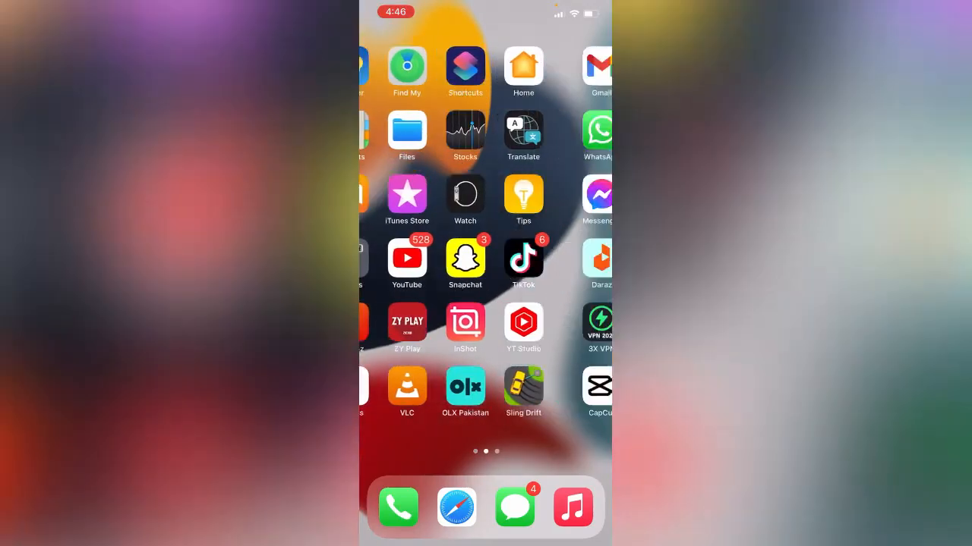
Swipe to the next home screen page where WhatsApp is listed.
scroll(left, 3)
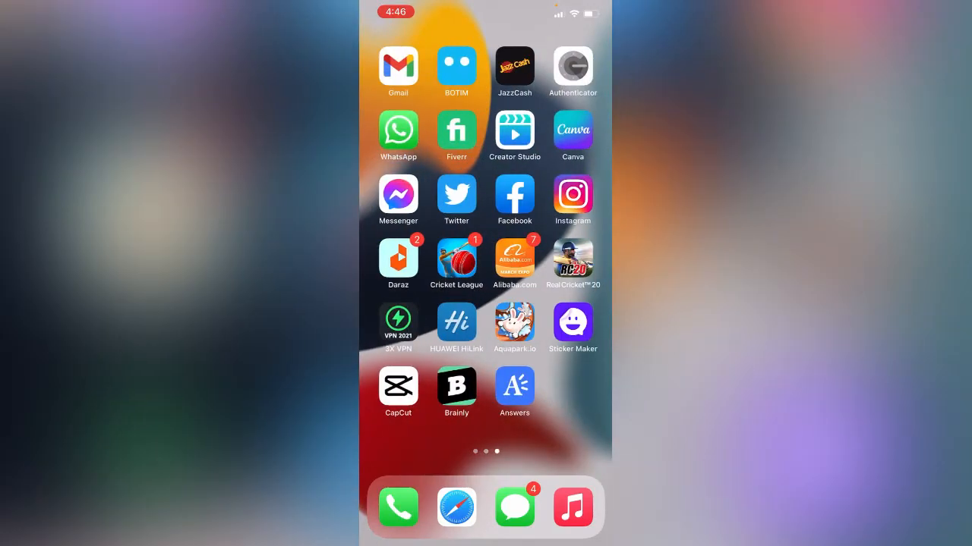